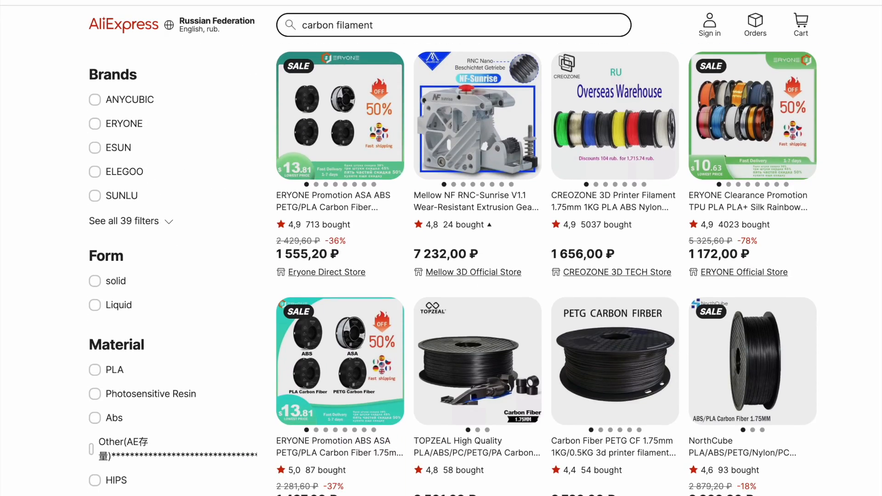
pyautogui.scroll(-3)
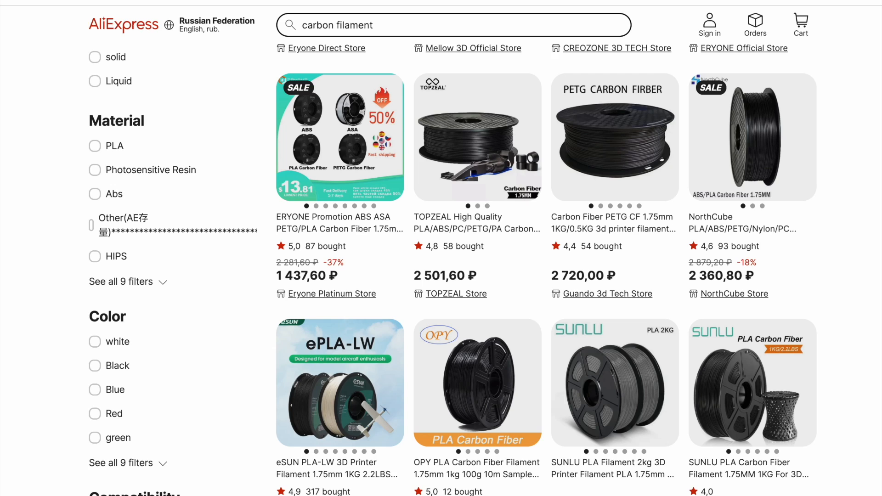
pyautogui.scroll(-3)
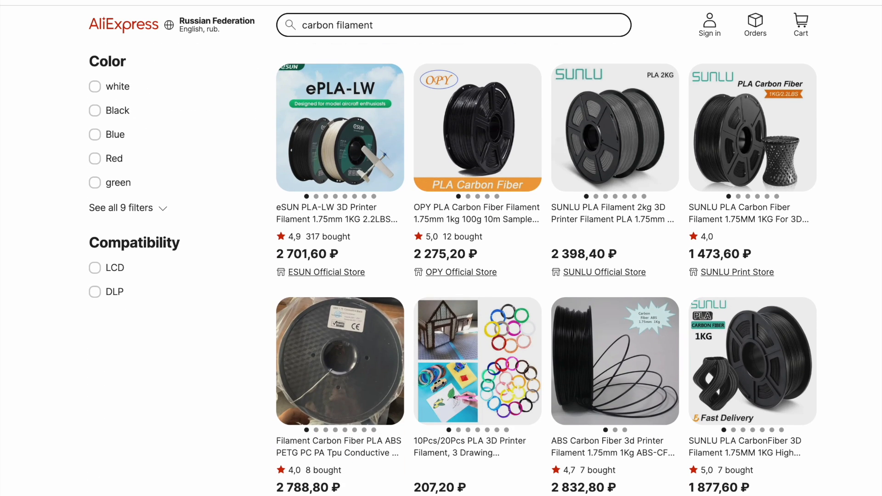